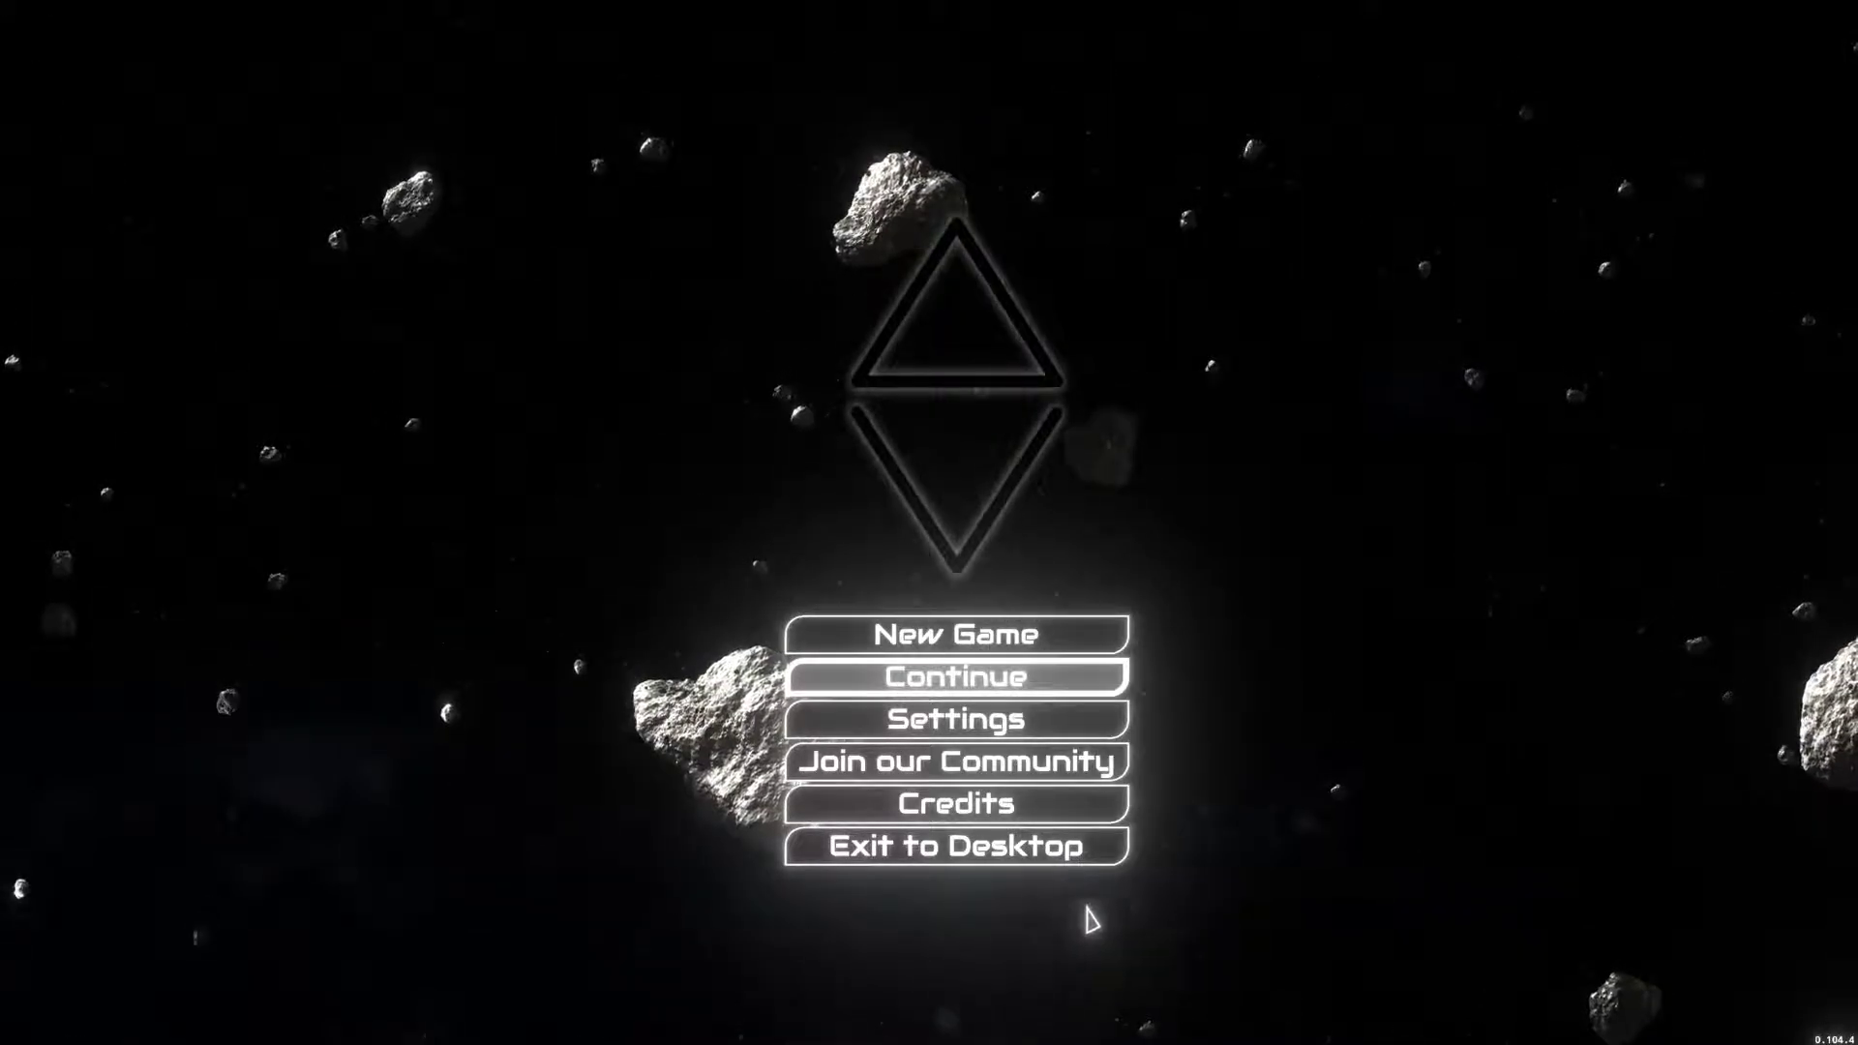
pyautogui.moveTo(1053, 720)
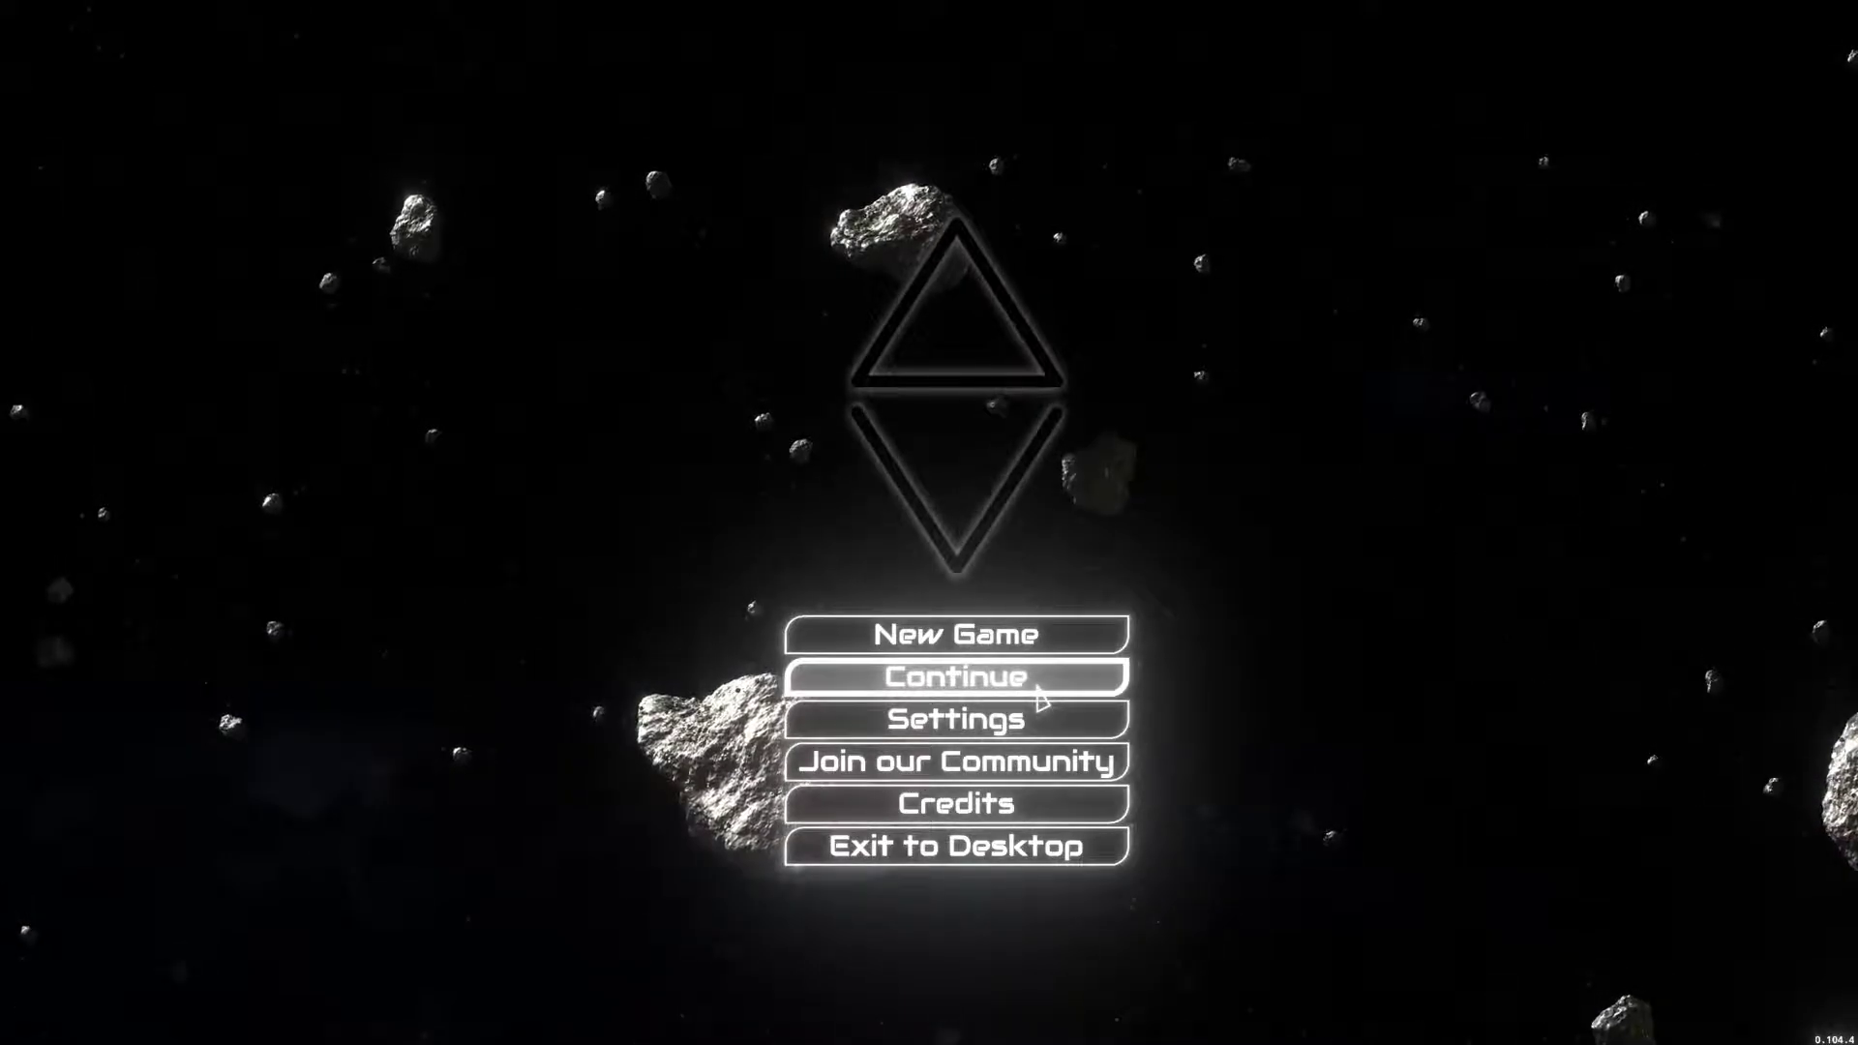
# Continue the saved game from the main menu, loading the station with 52,442 credits
pyautogui.click(952, 677)
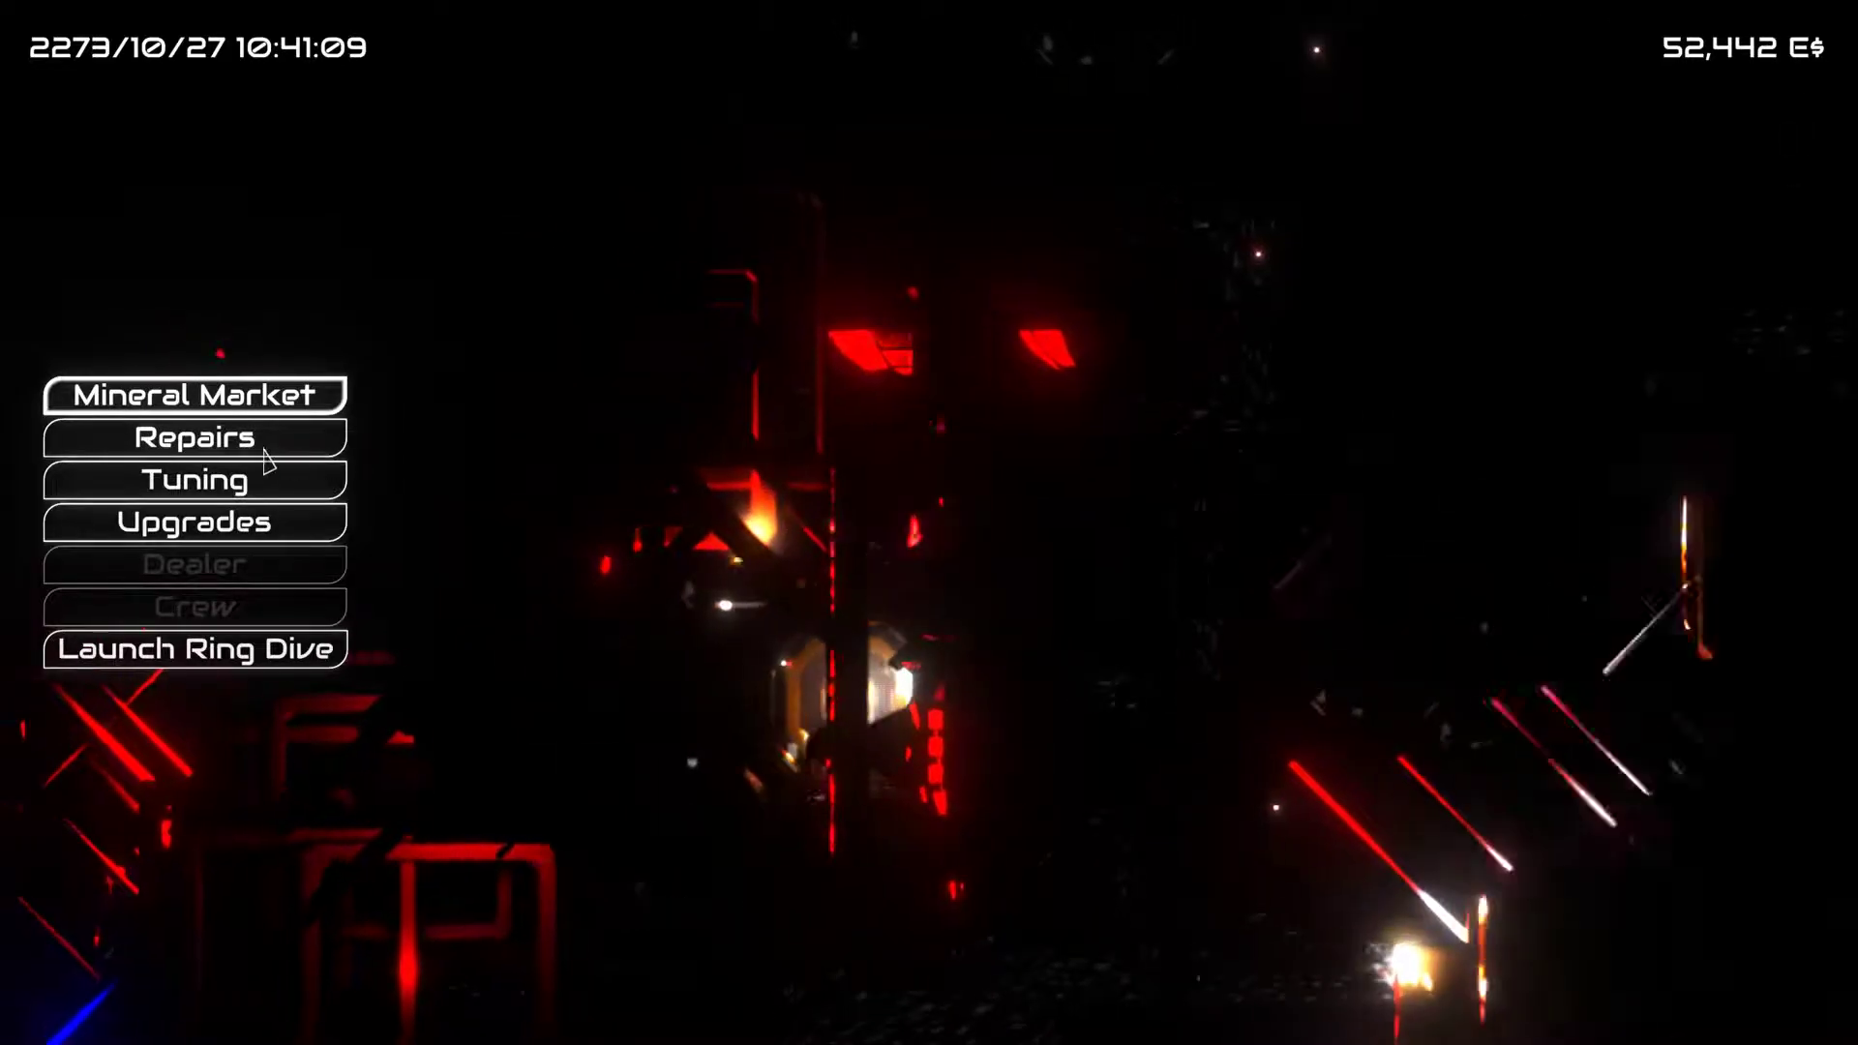
# View Mineral Market prices, check Repairs damage costs, and return to the market
pyautogui.click(193, 395)
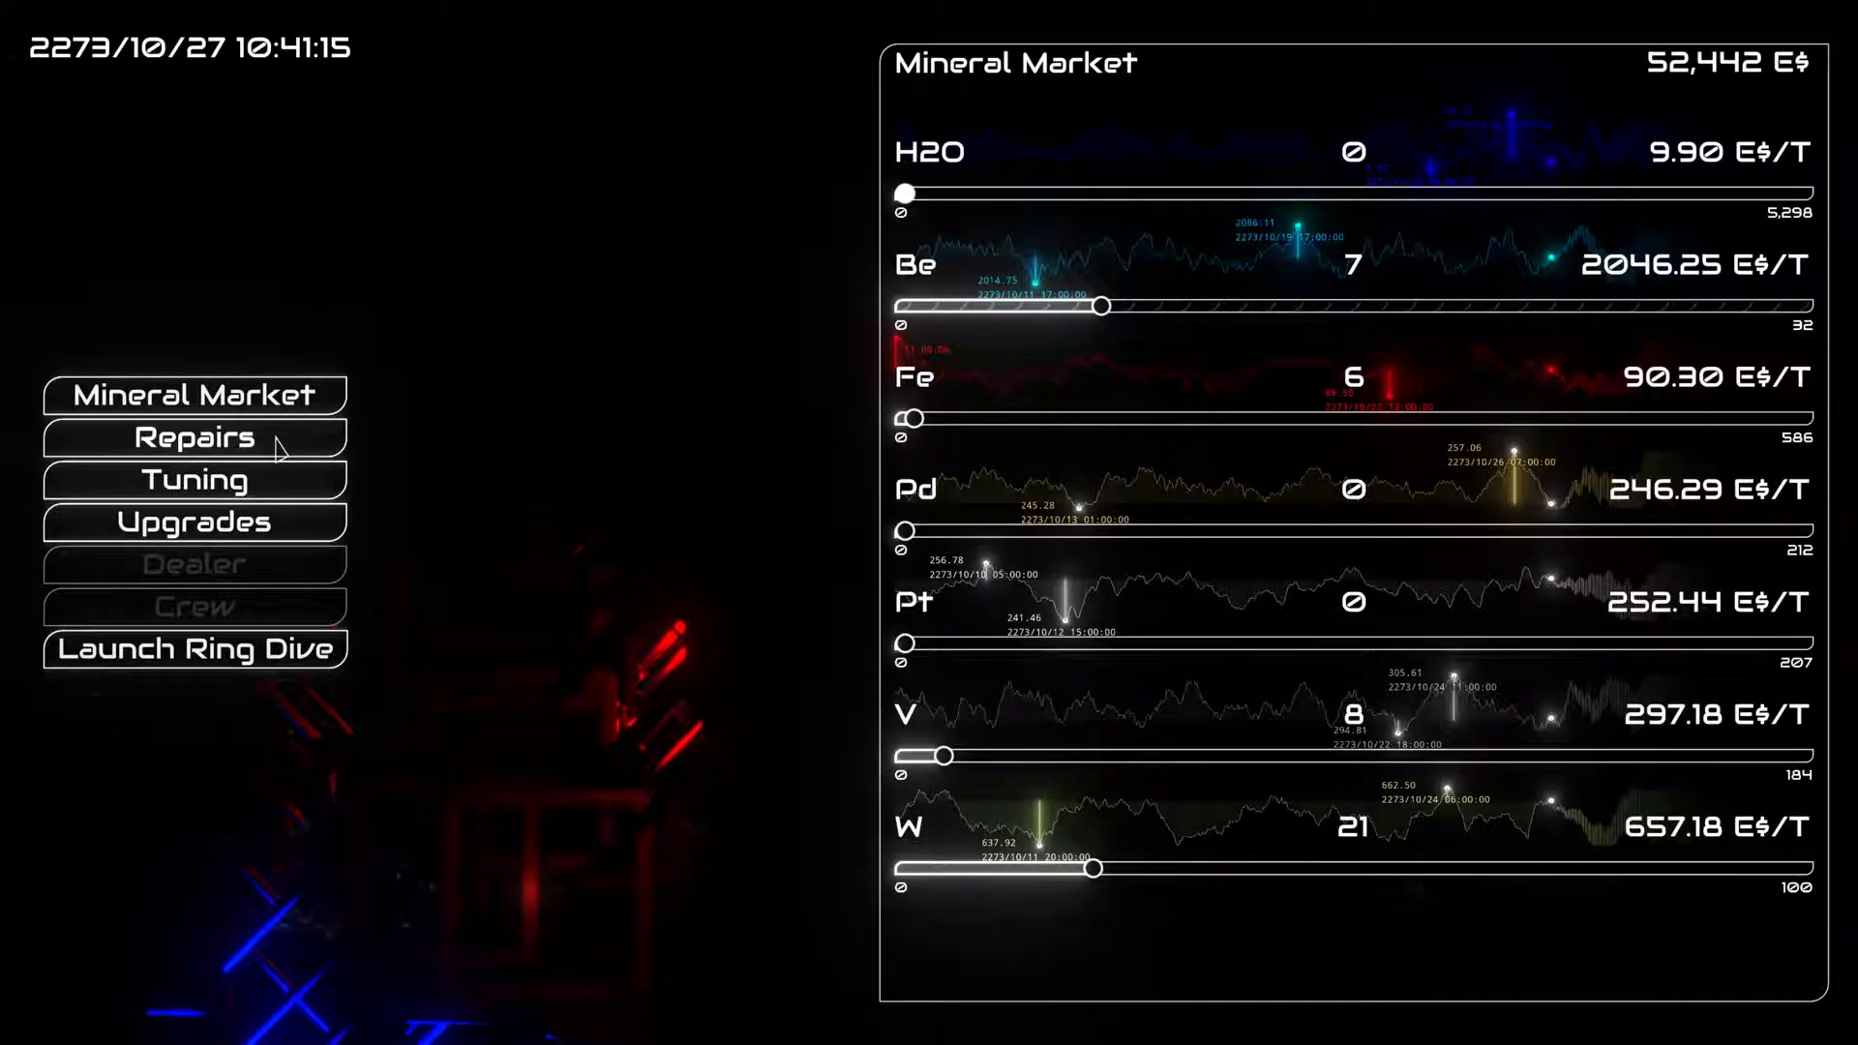
pyautogui.click(193, 435)
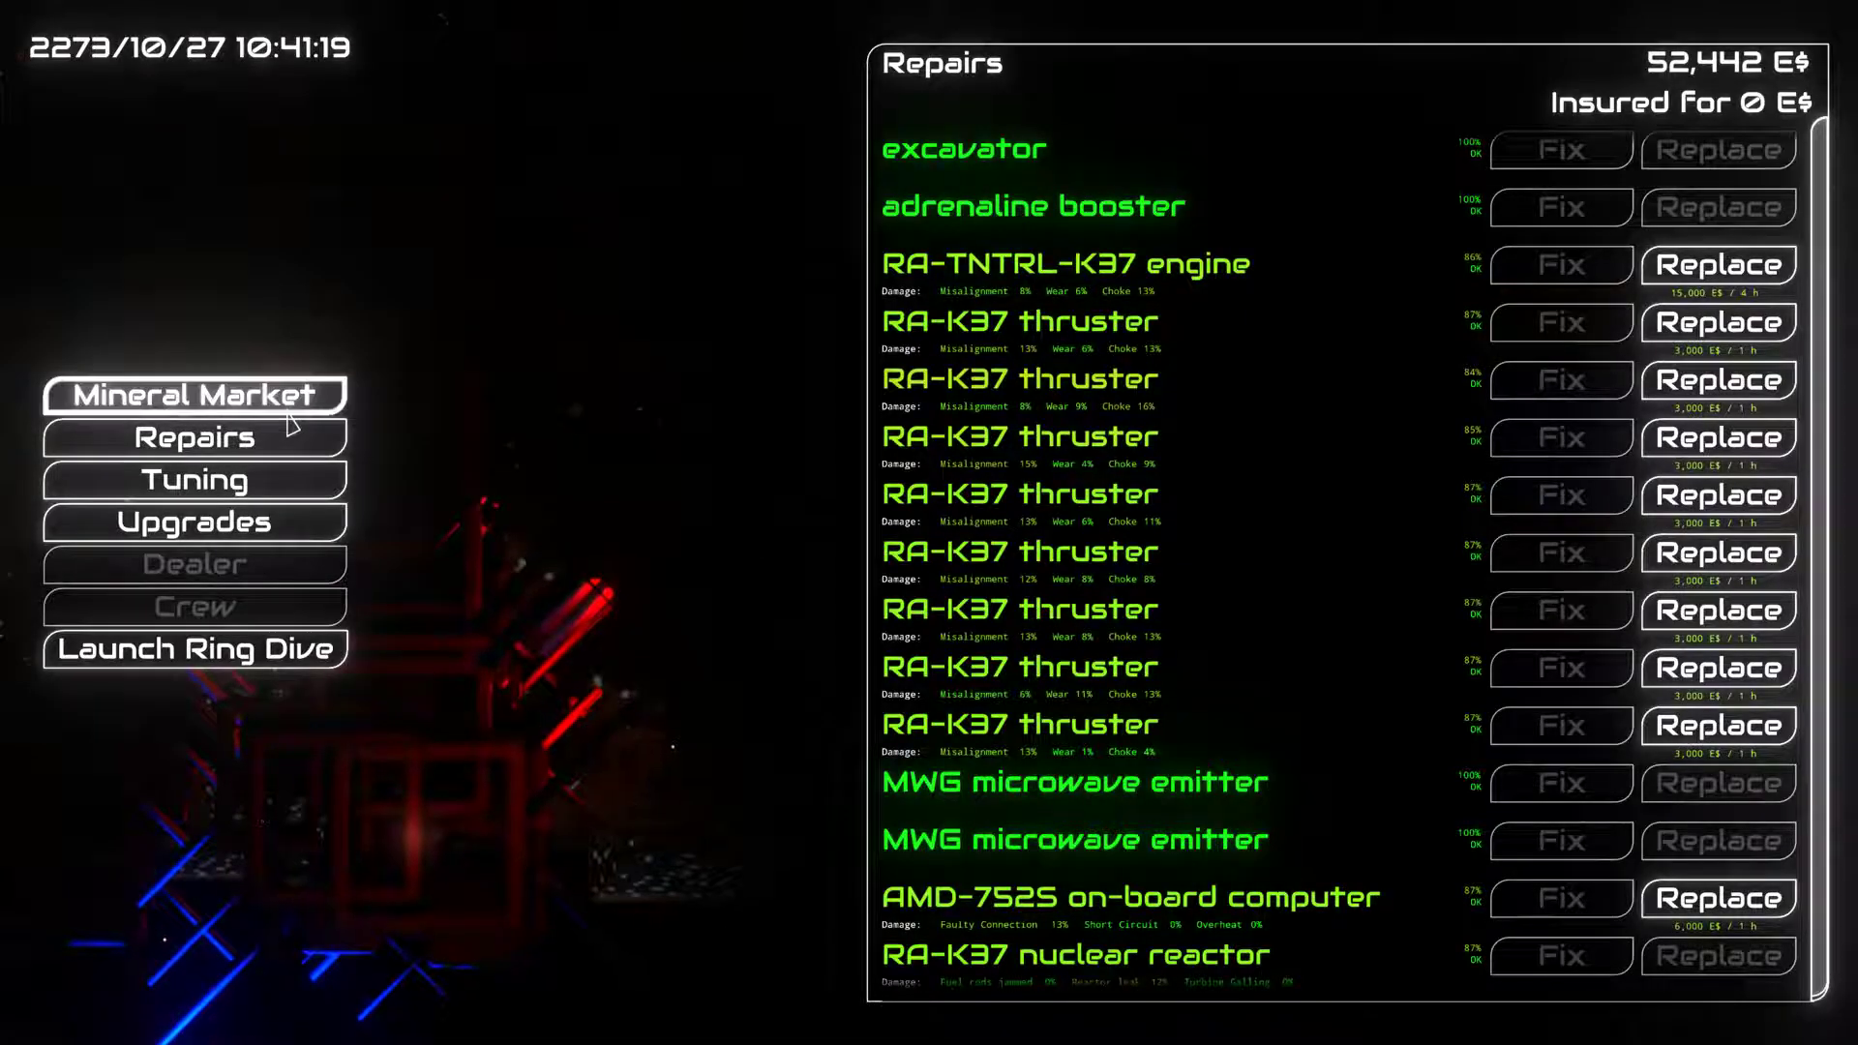
pyautogui.click(194, 394)
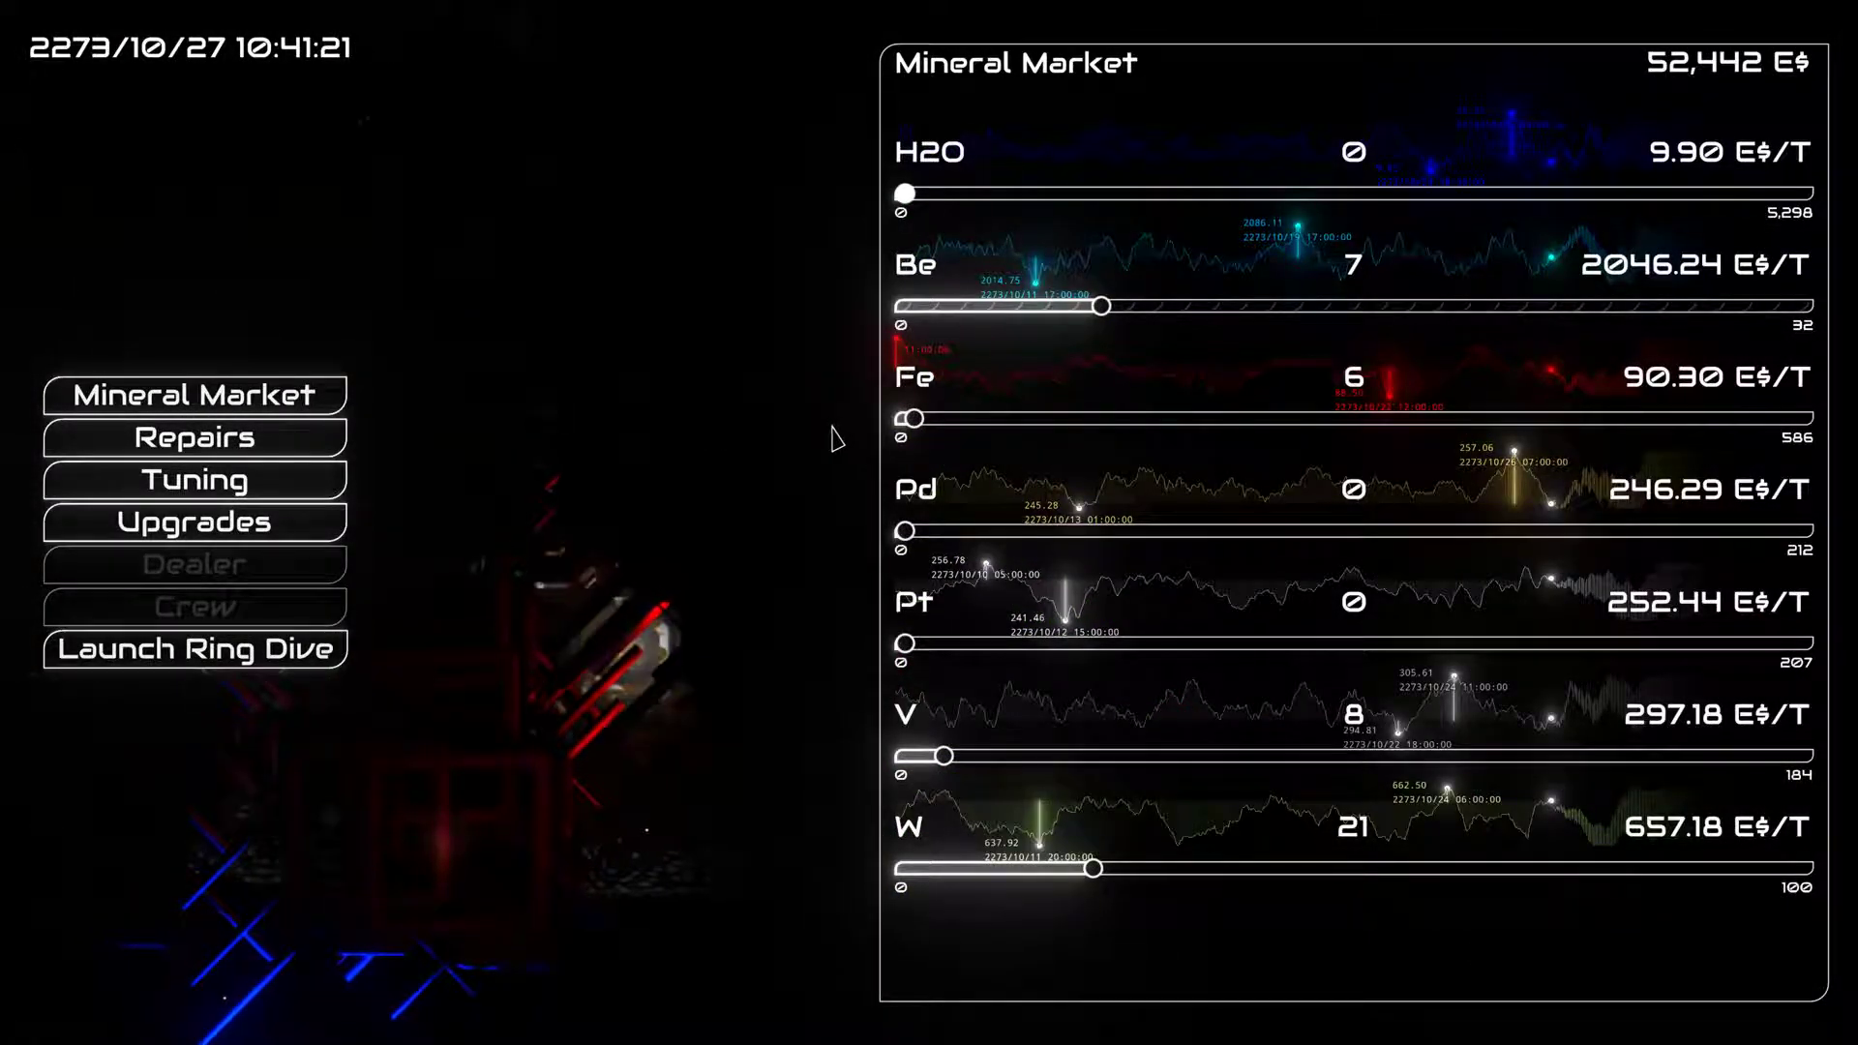
pyautogui.moveTo(401, 470)
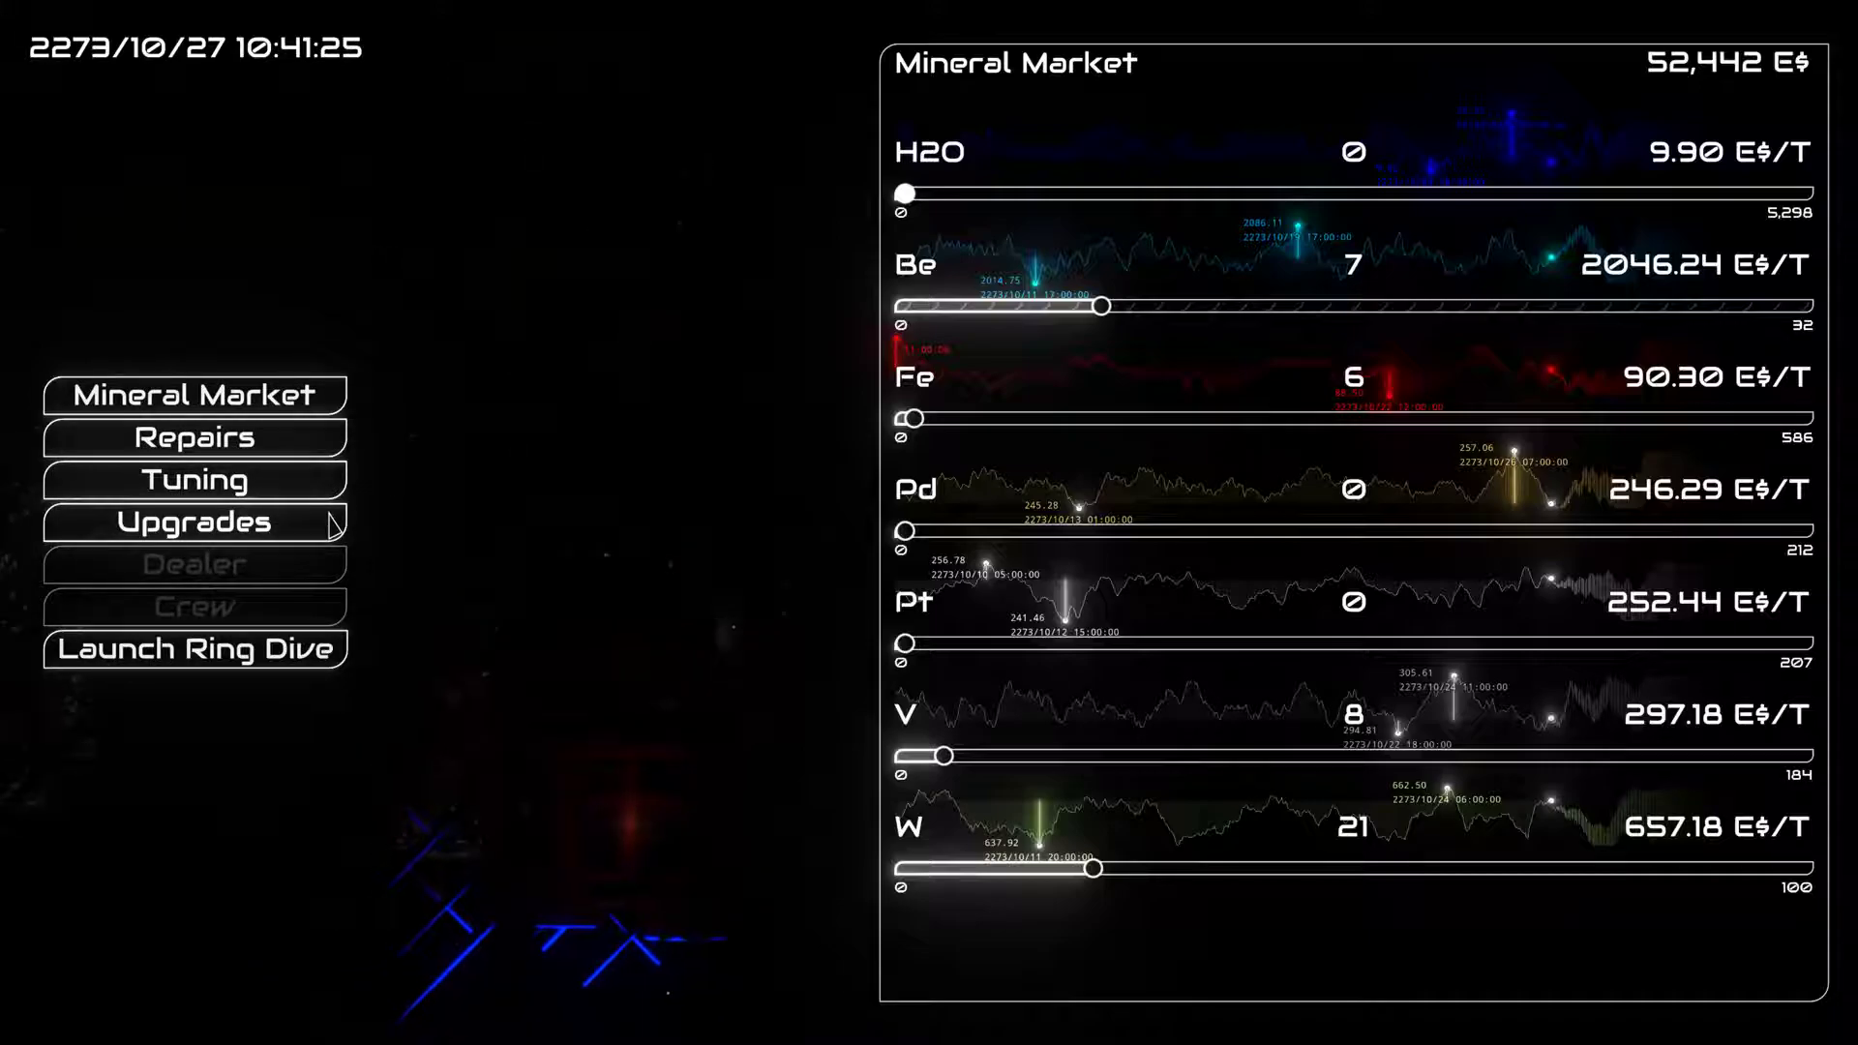
# Browse the Upgrades catalogue down past hardpoints, thrusters and powerplant to the Cargo Bay section
pyautogui.click(194, 520)
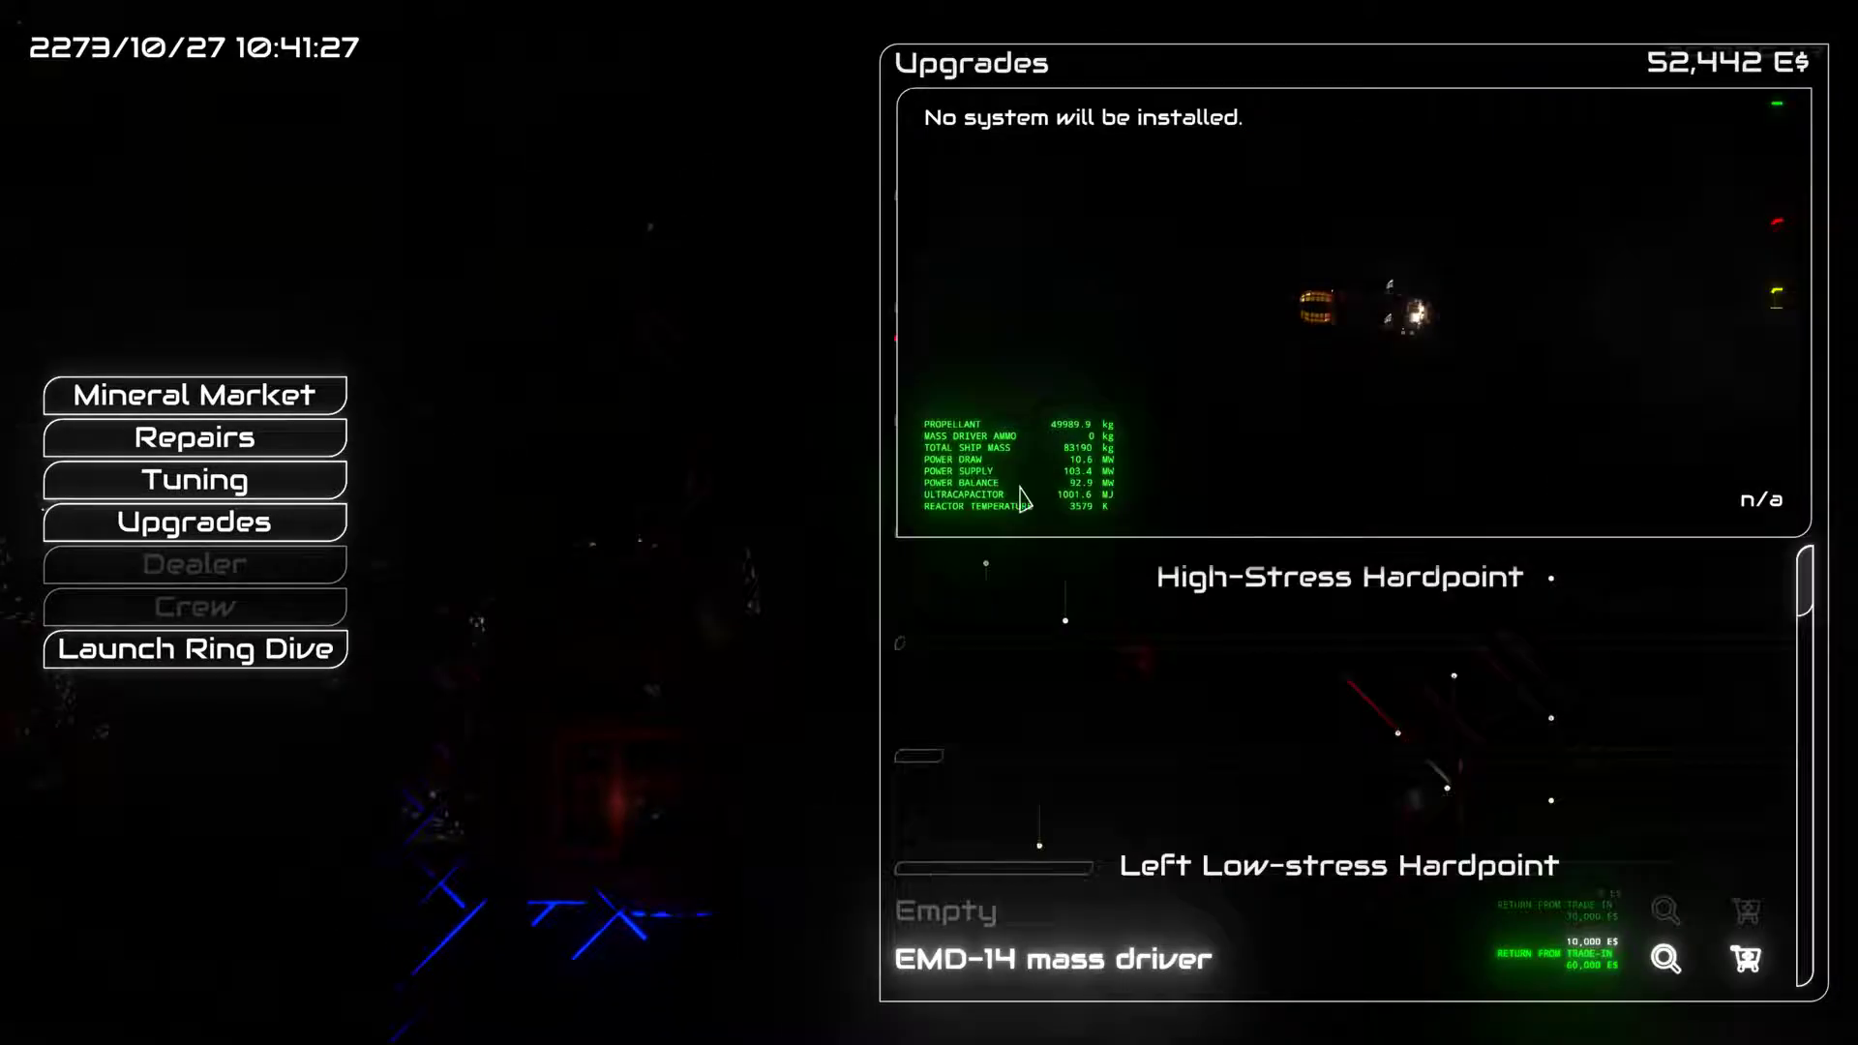
pyautogui.scroll(-3)
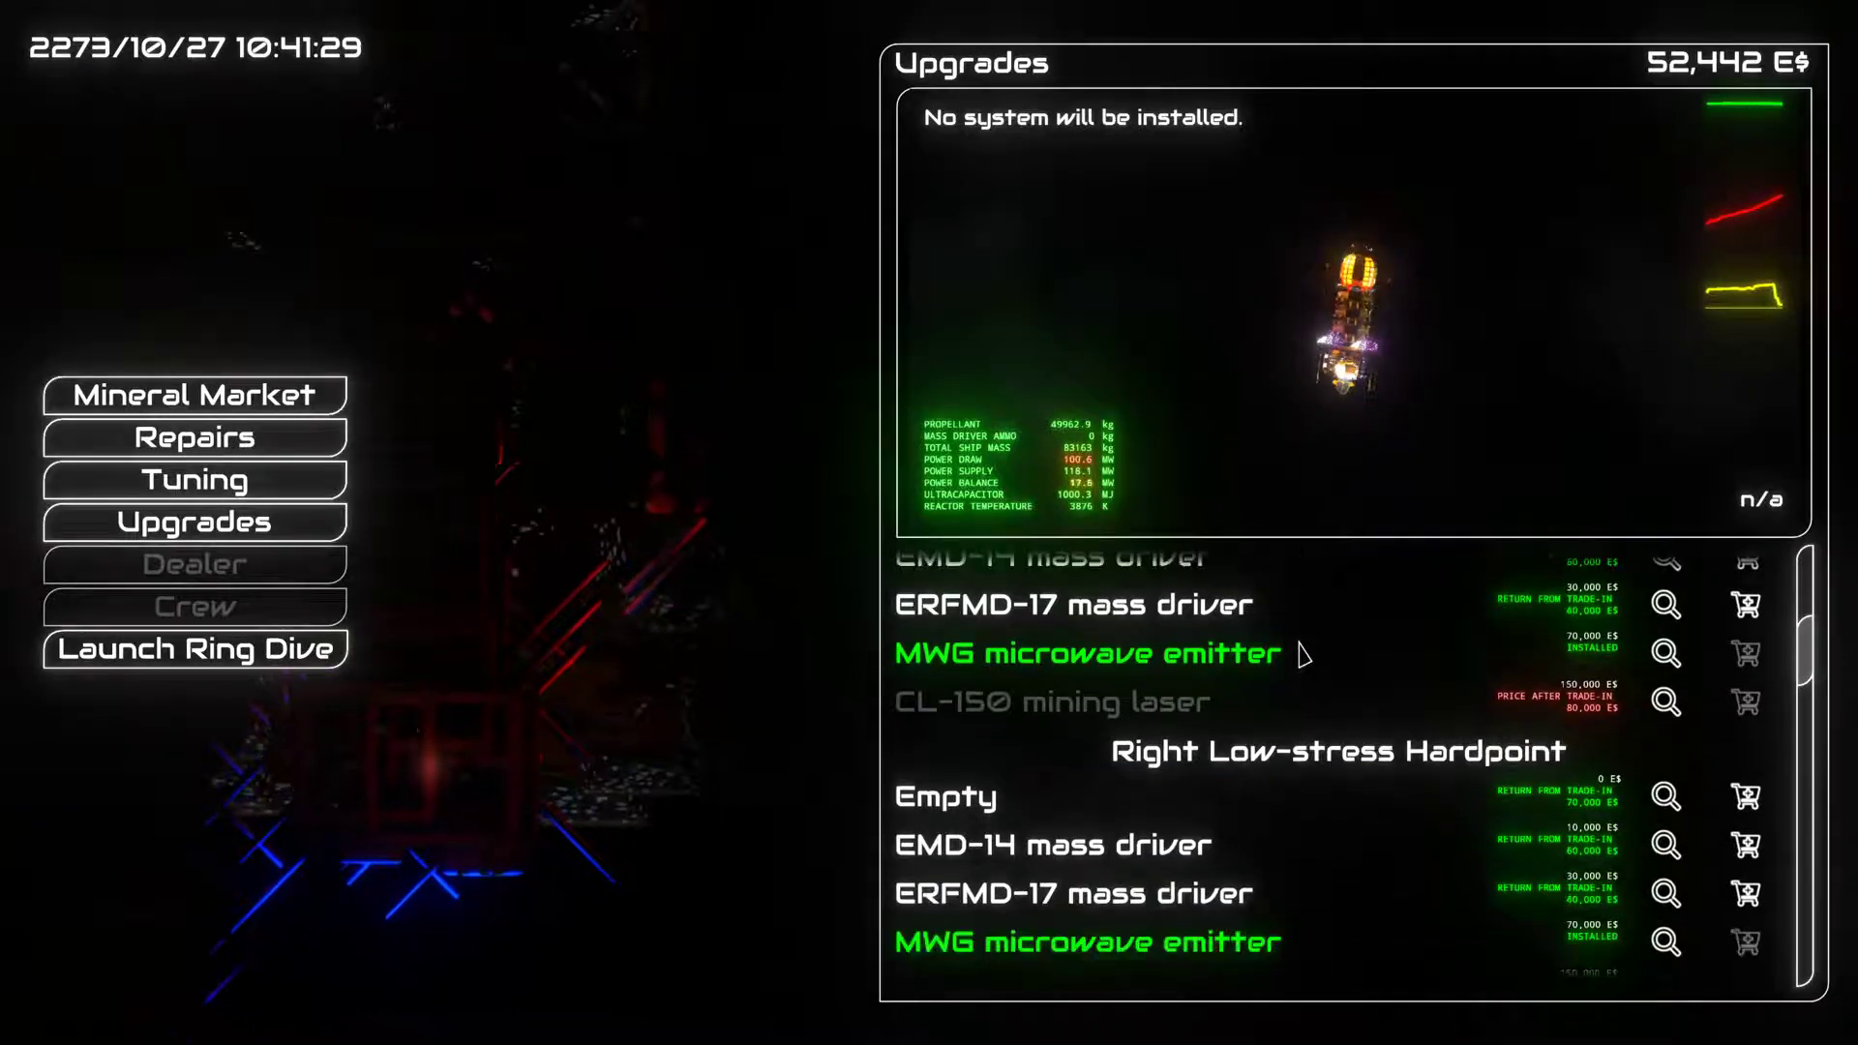
pyautogui.scroll(-3)
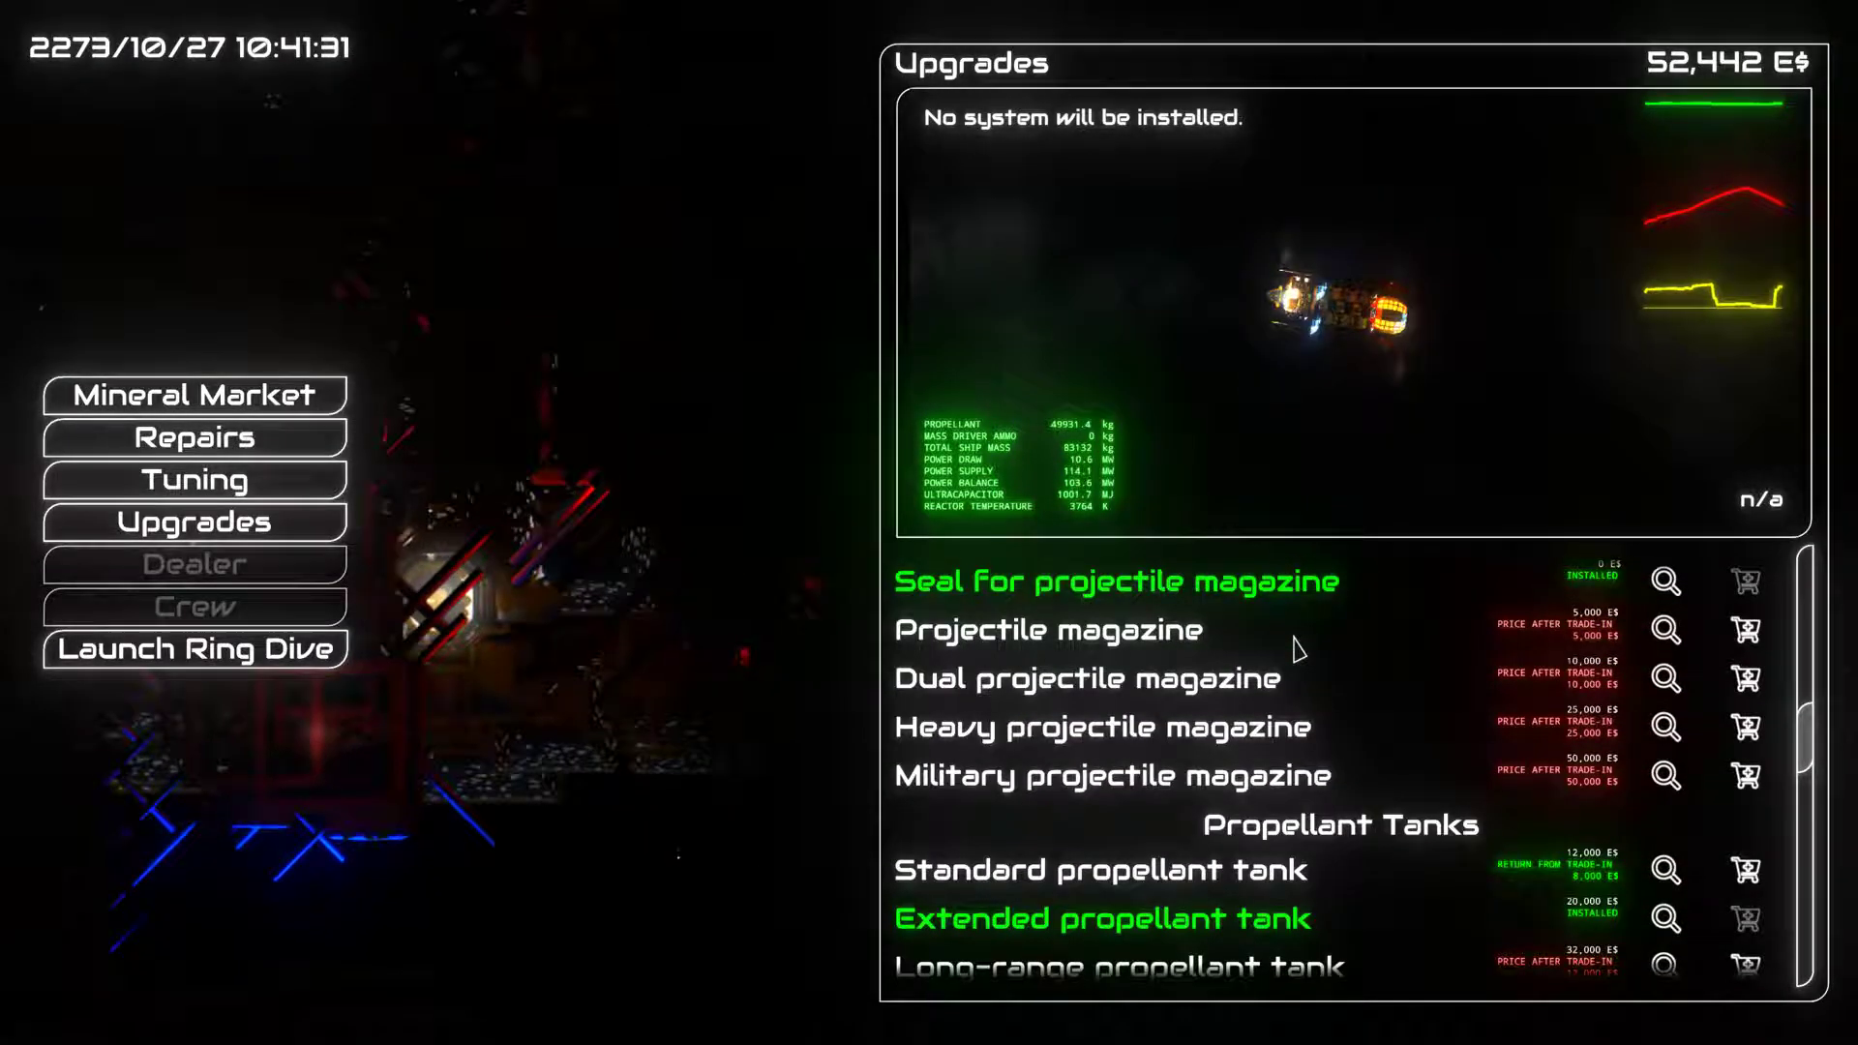
pyautogui.scroll(-3)
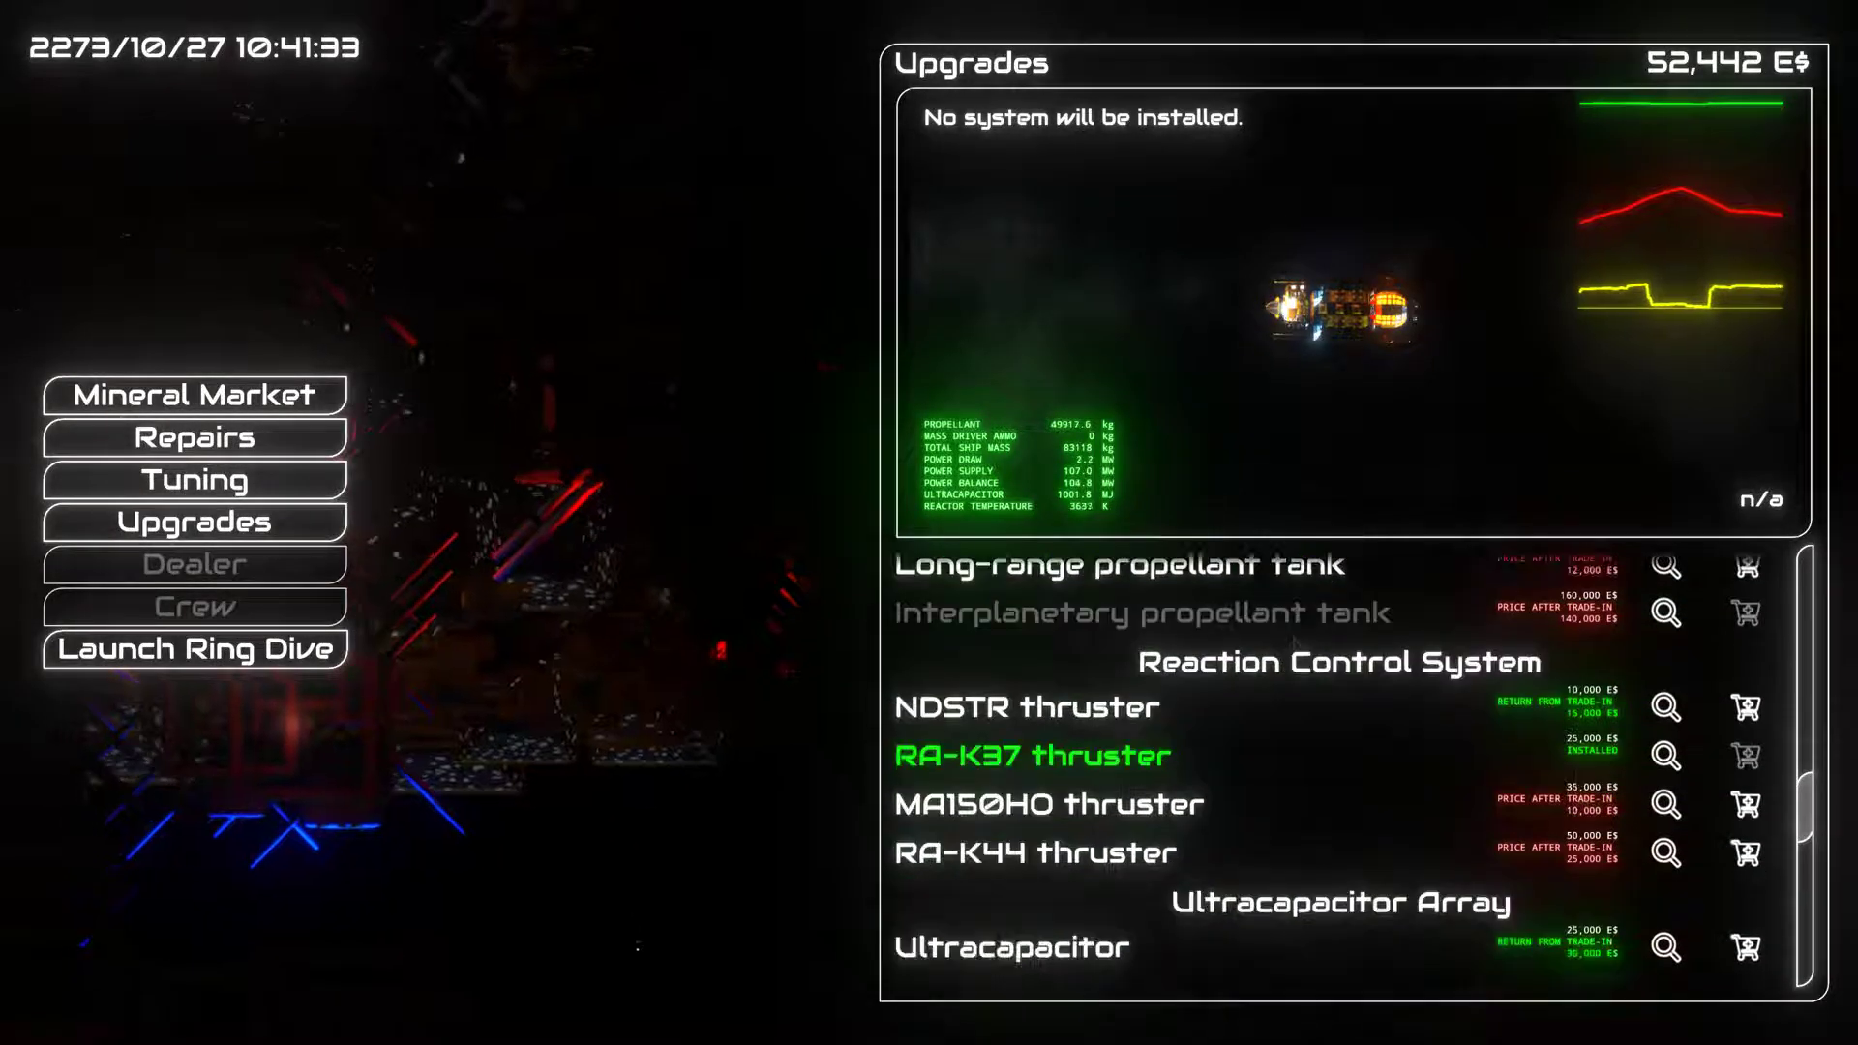
pyautogui.scroll(-3)
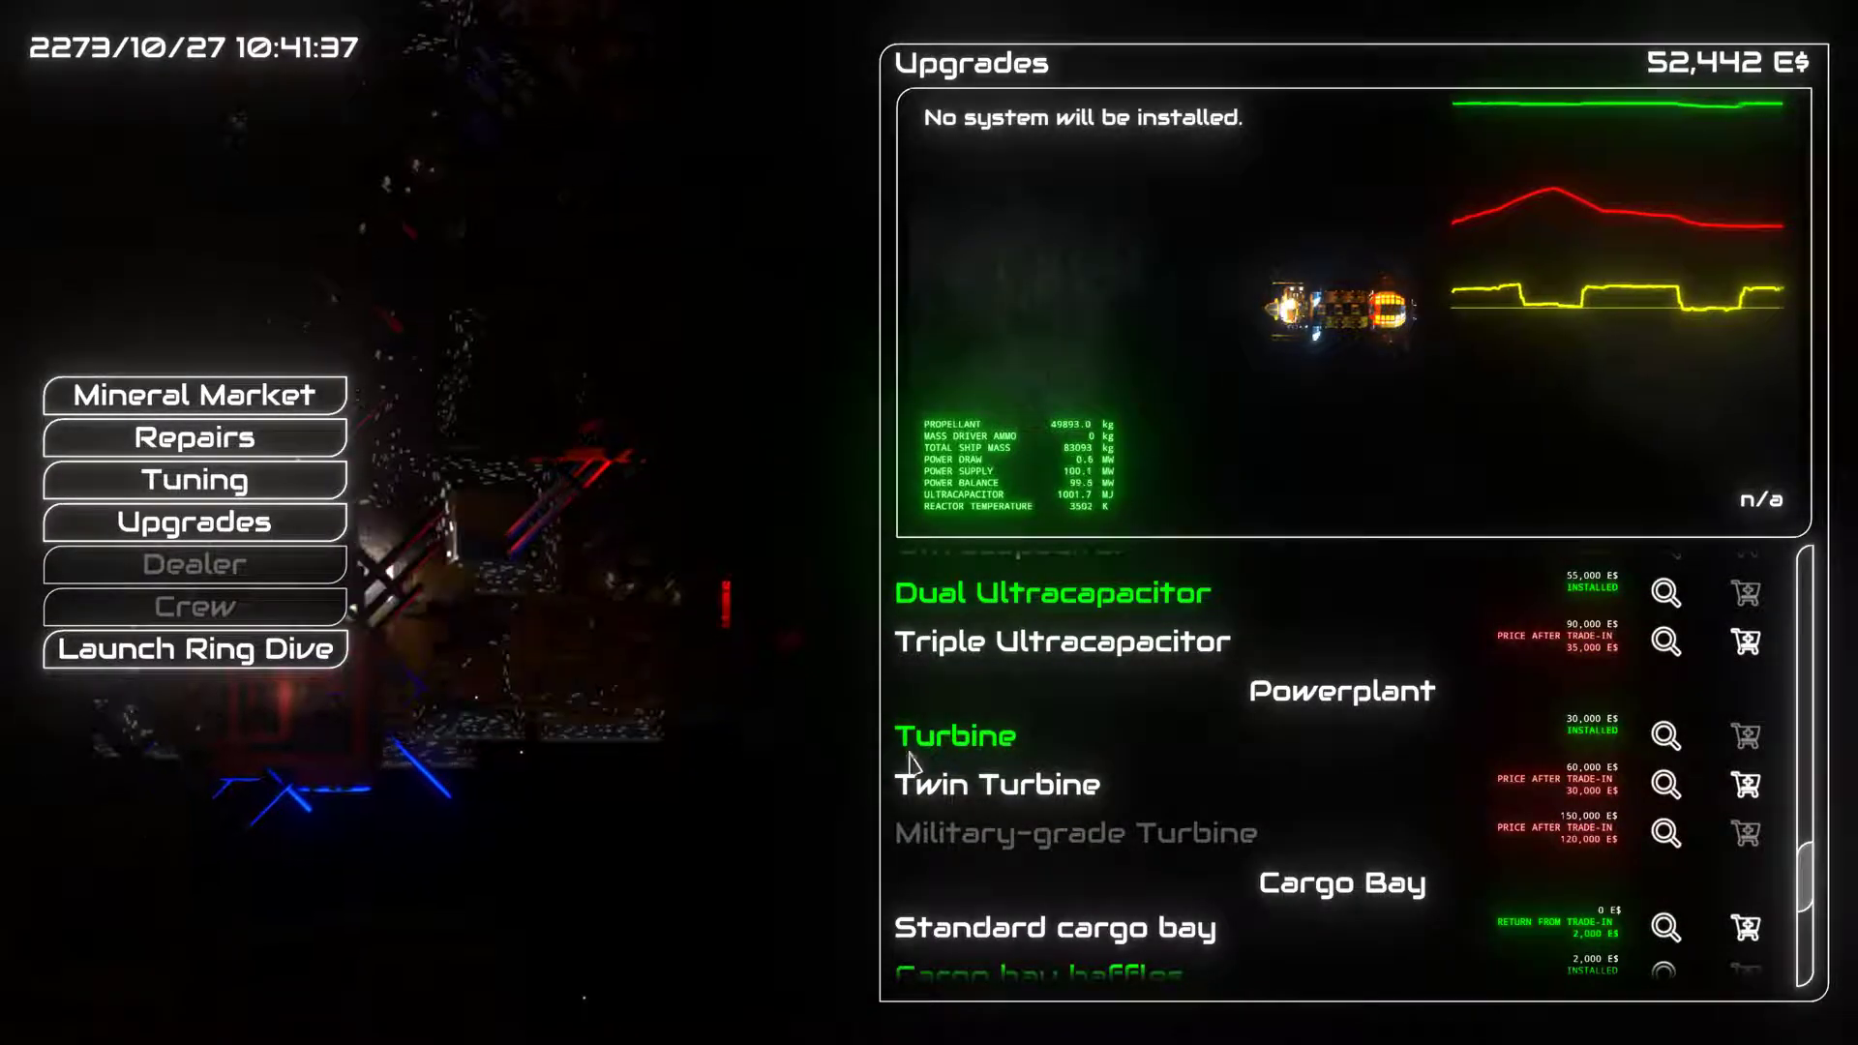
pyautogui.moveTo(193, 651)
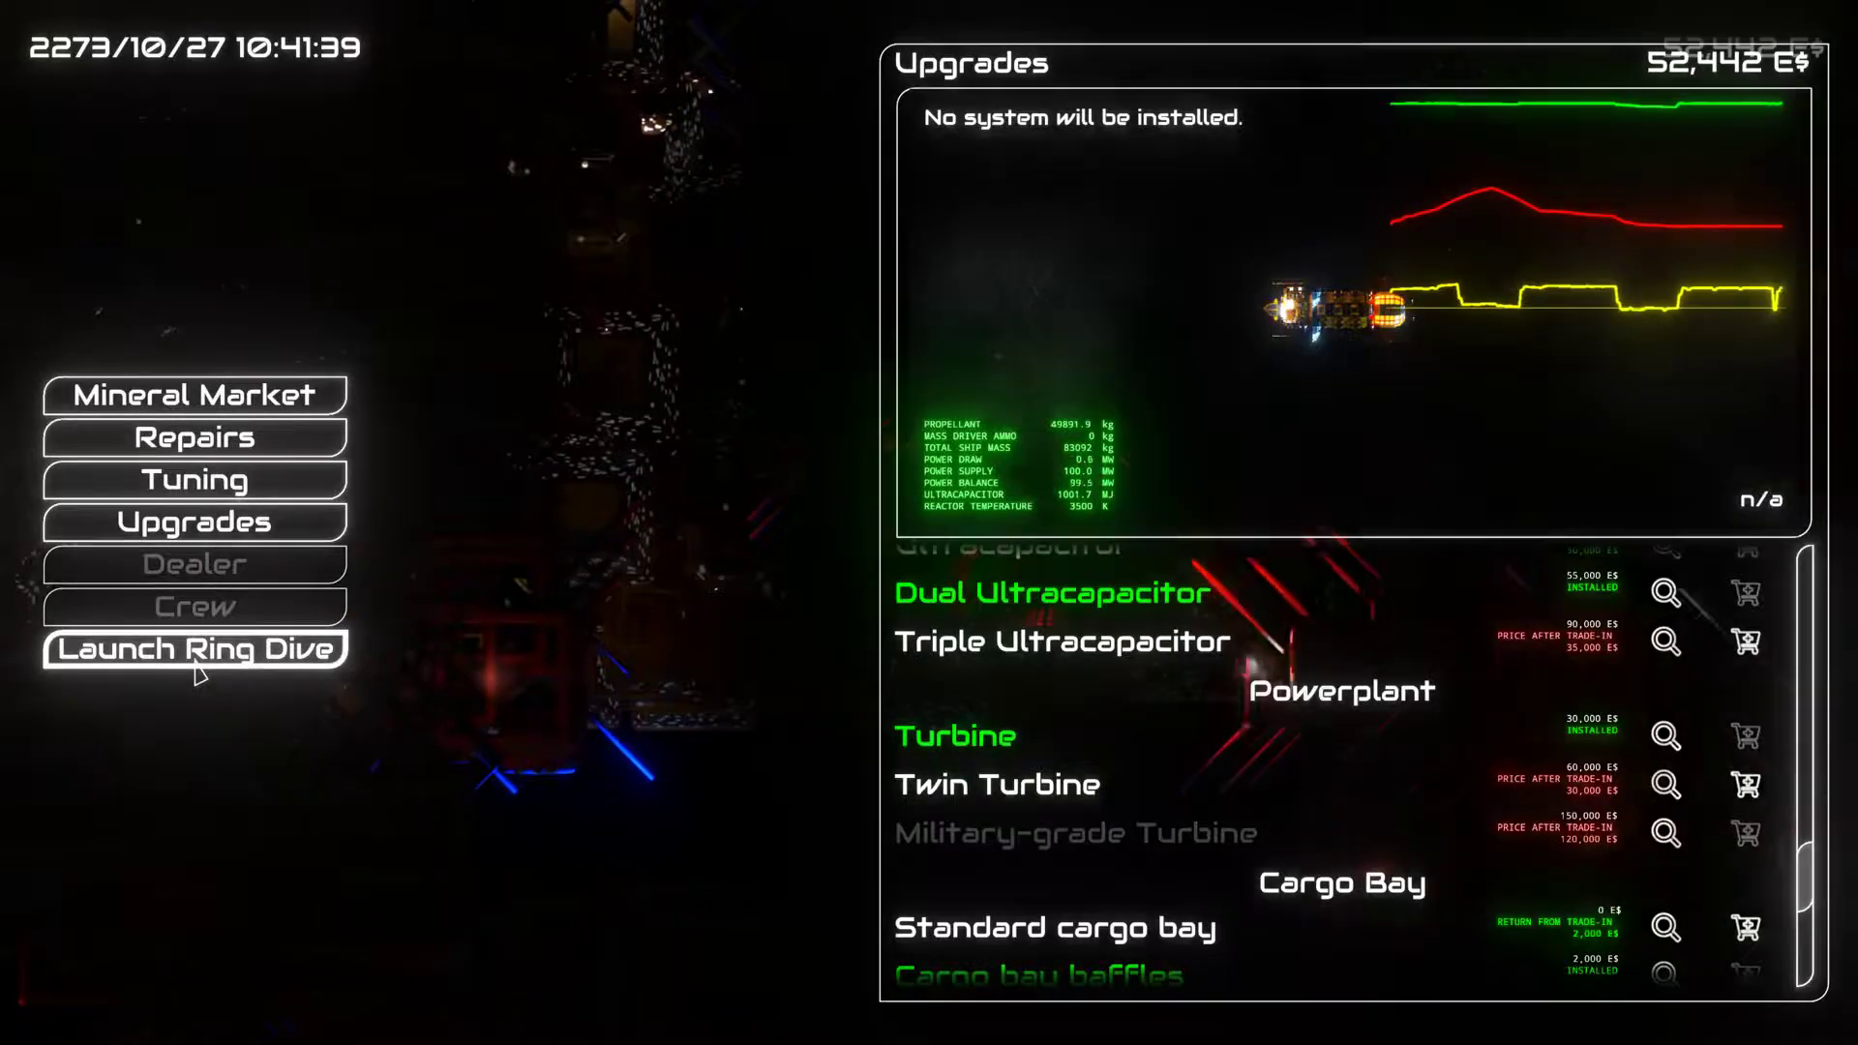
pyautogui.click(193, 650)
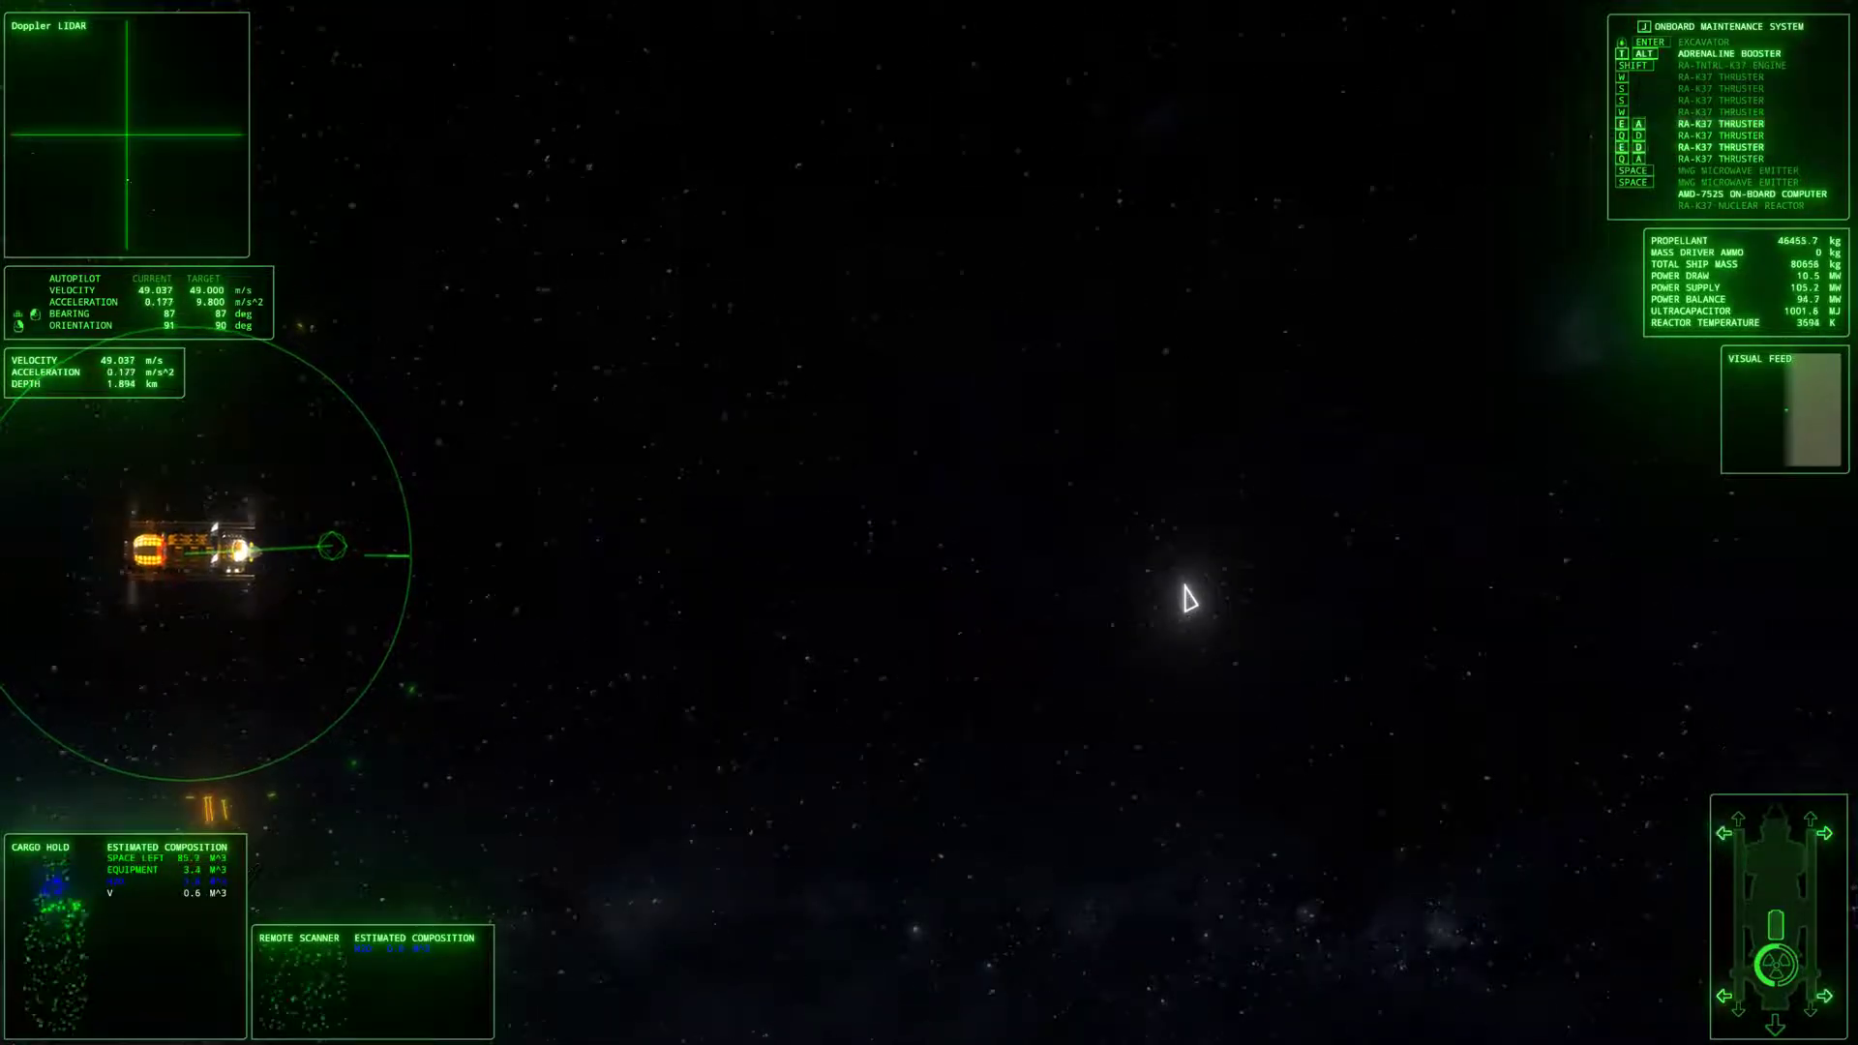
pyautogui.moveTo(1138, 627)
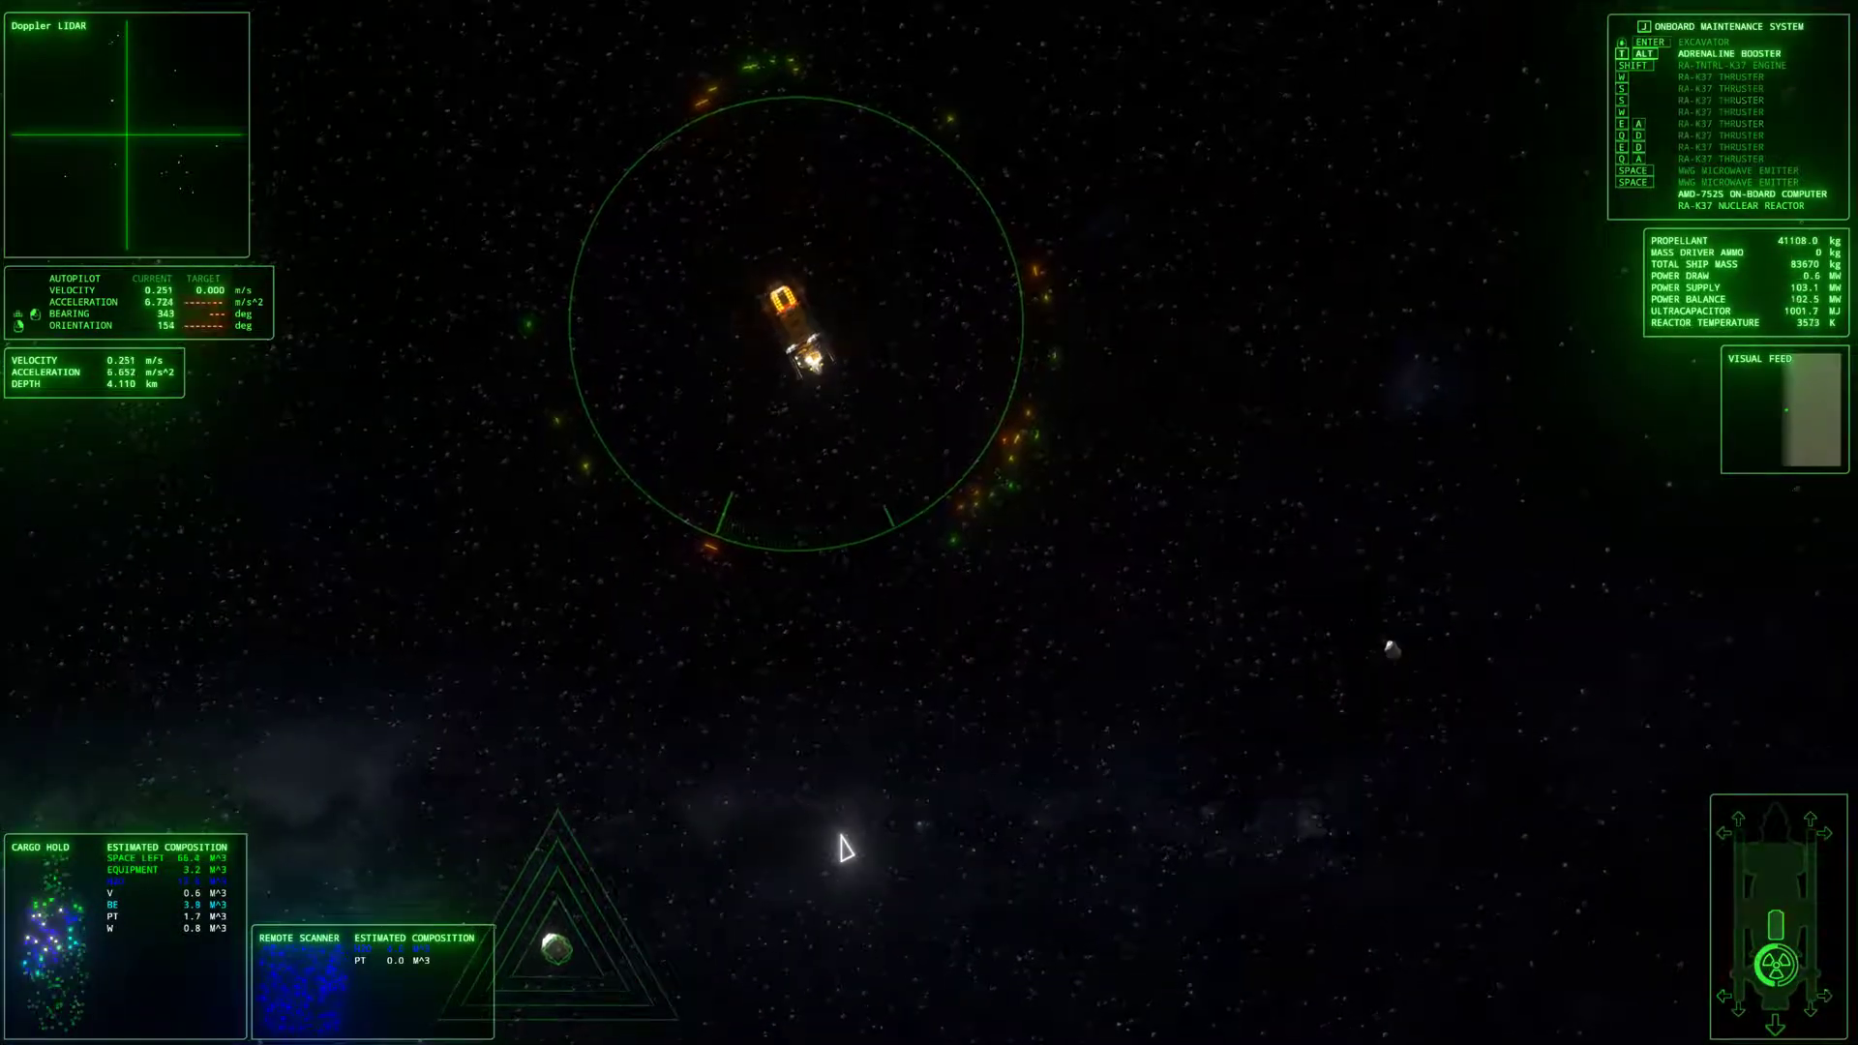
# Fire the microwave emitters at the targeted rock at about 4.1 km depth
pyautogui.press('space')
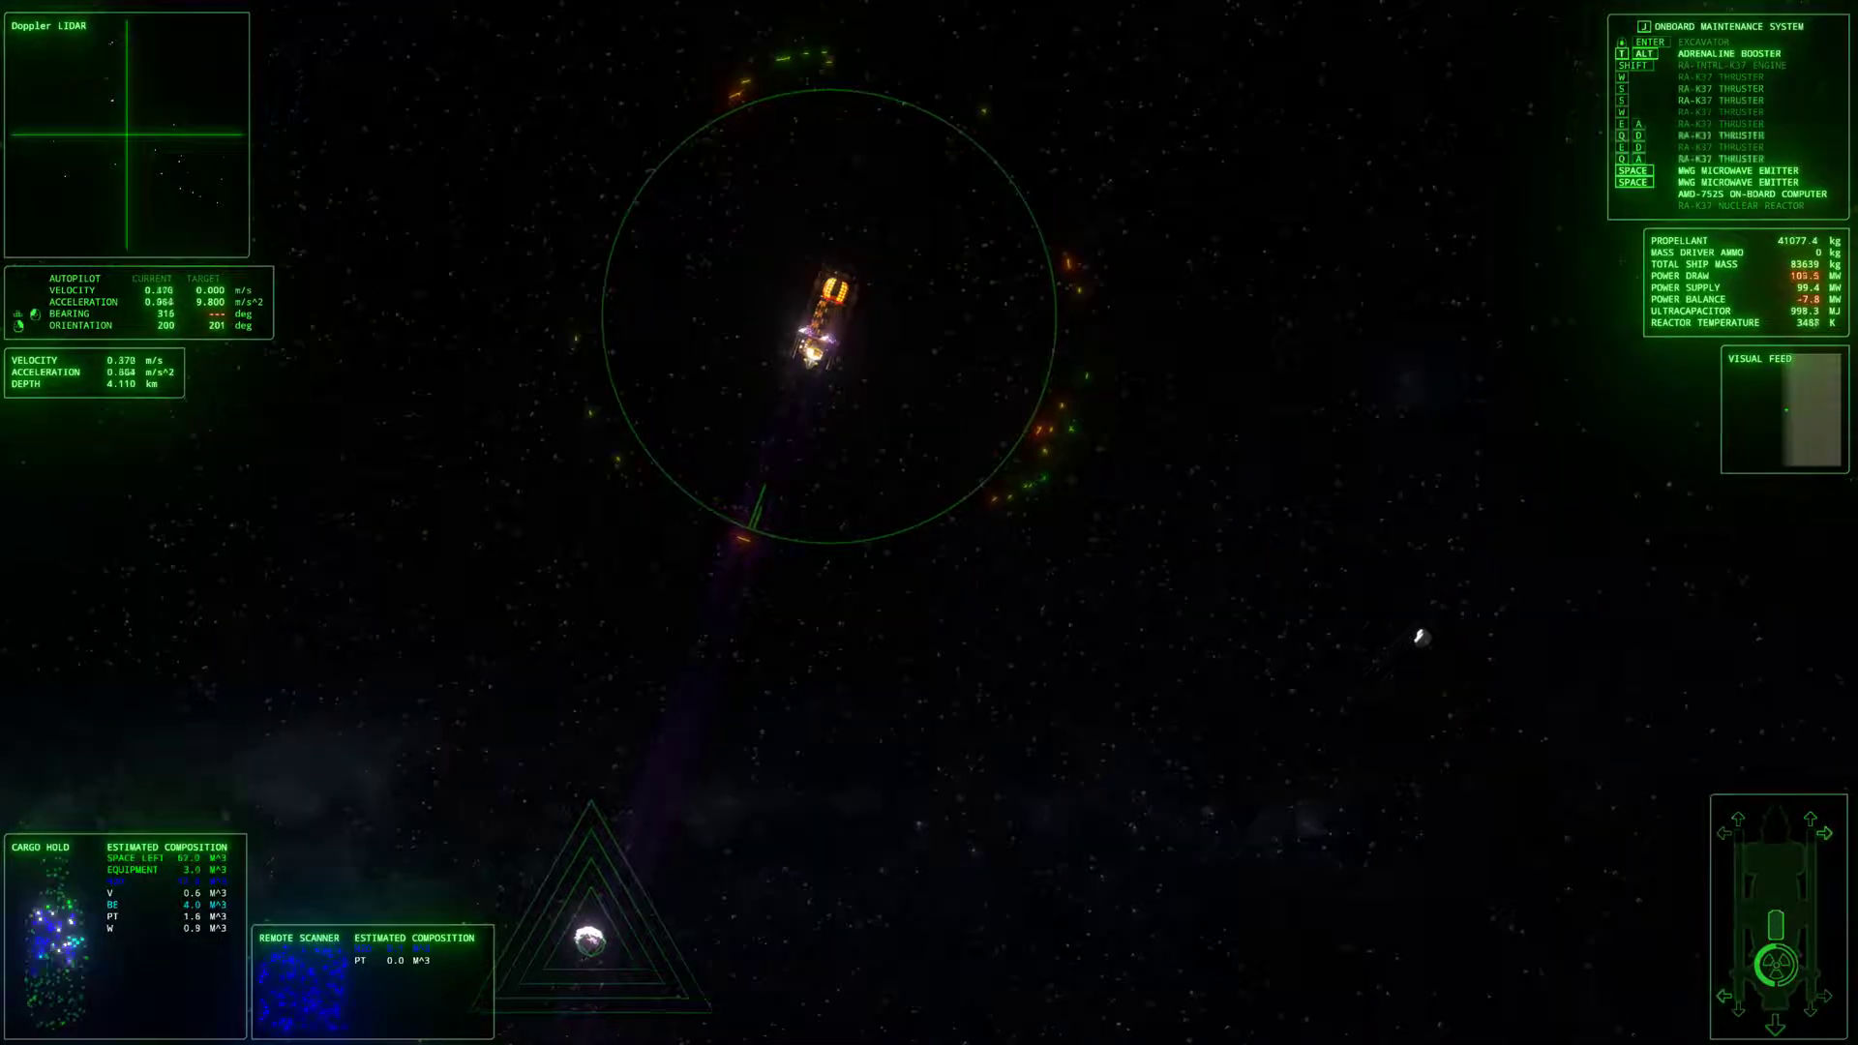